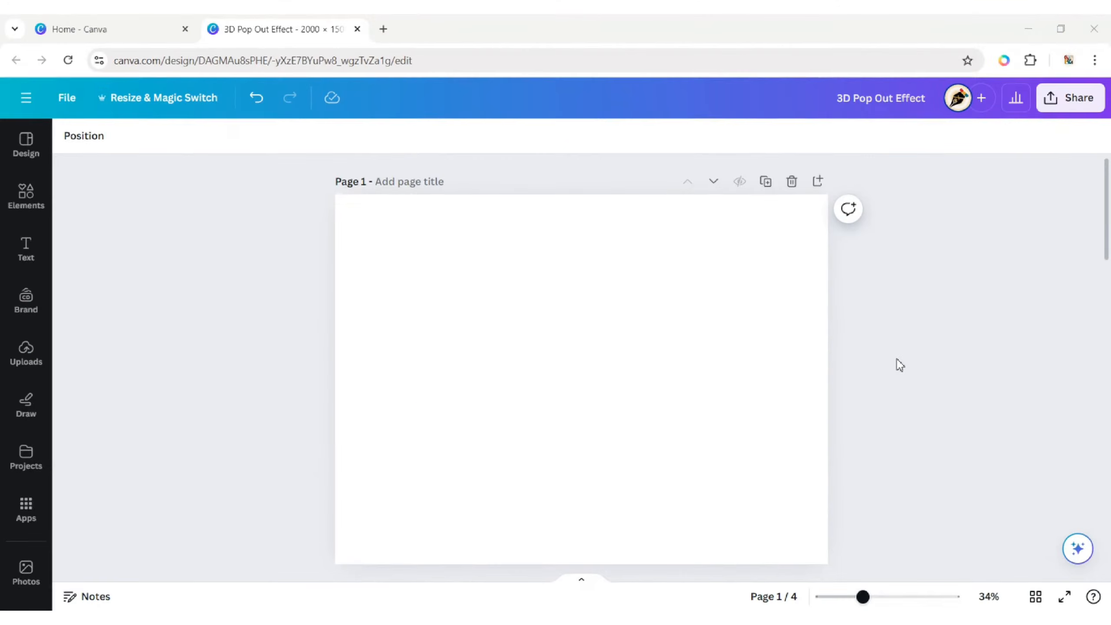
Add the phone-on-laptop stock photo to the page and scale it past the page edges.
{"action": "left_click", "coordinate": [25, 574]}
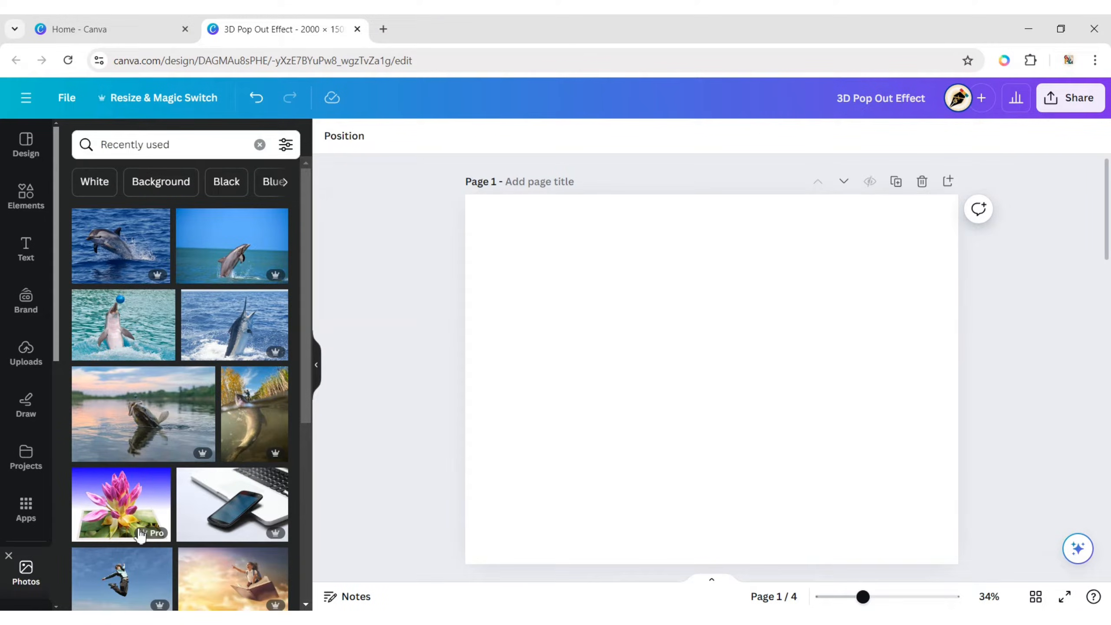
{"action": "left_click", "coordinate": [232, 504]}
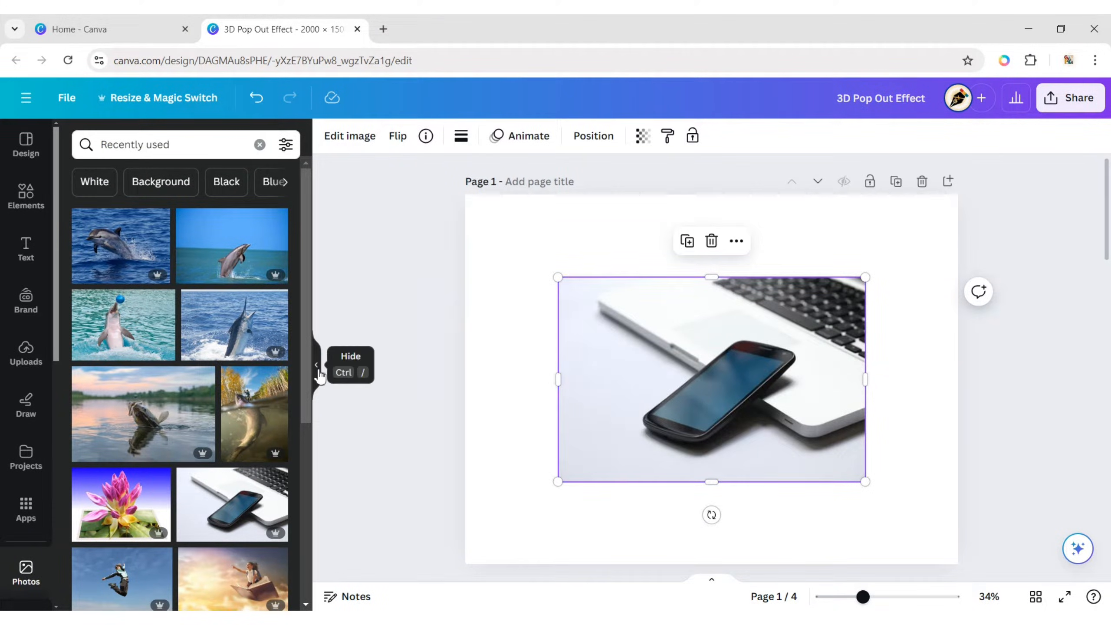
{"action": "left_click", "coordinate": [317, 365]}
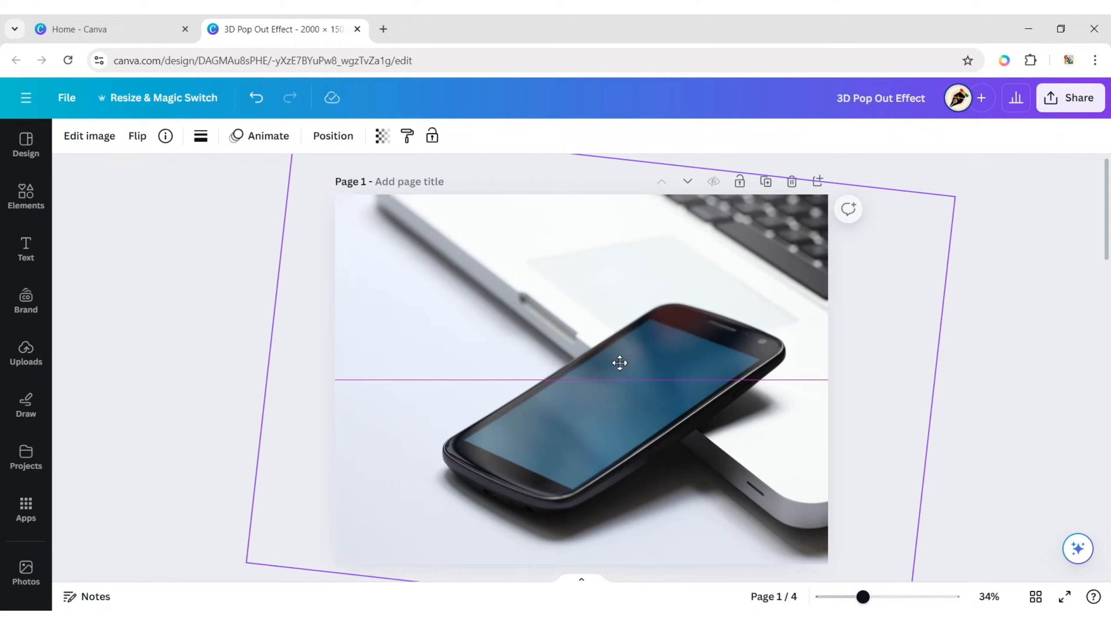
{"action": "left_click", "coordinate": [619, 362]}
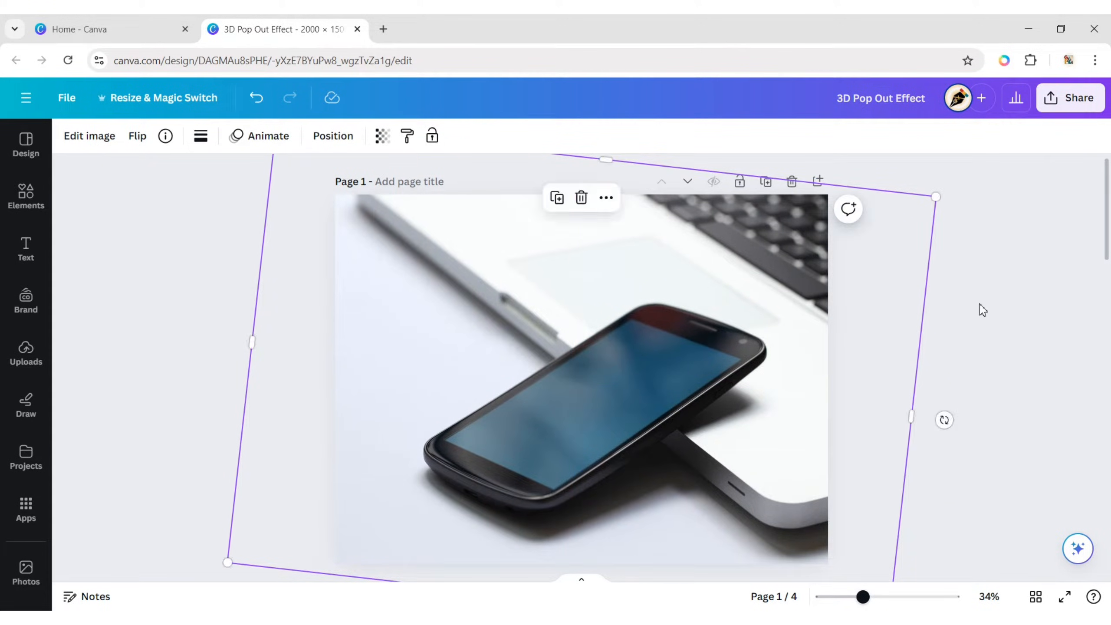
{"action": "left_click", "coordinate": [26, 571]}
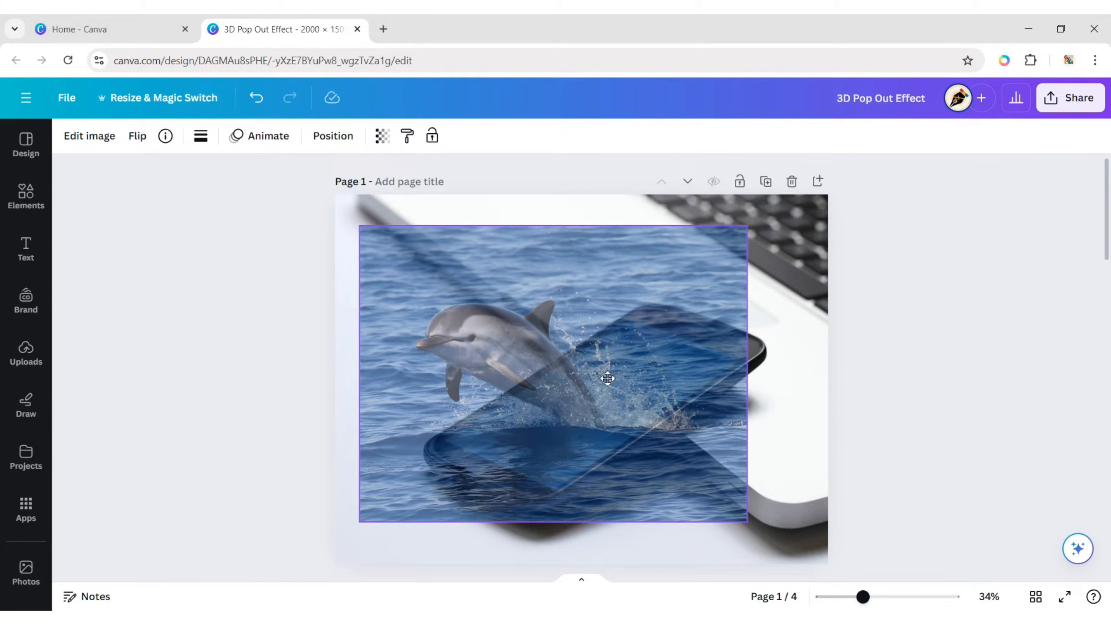
Fade the dolphin photo over the phone to transparency of about 11.
{"action": "left_click", "coordinate": [382, 135]}
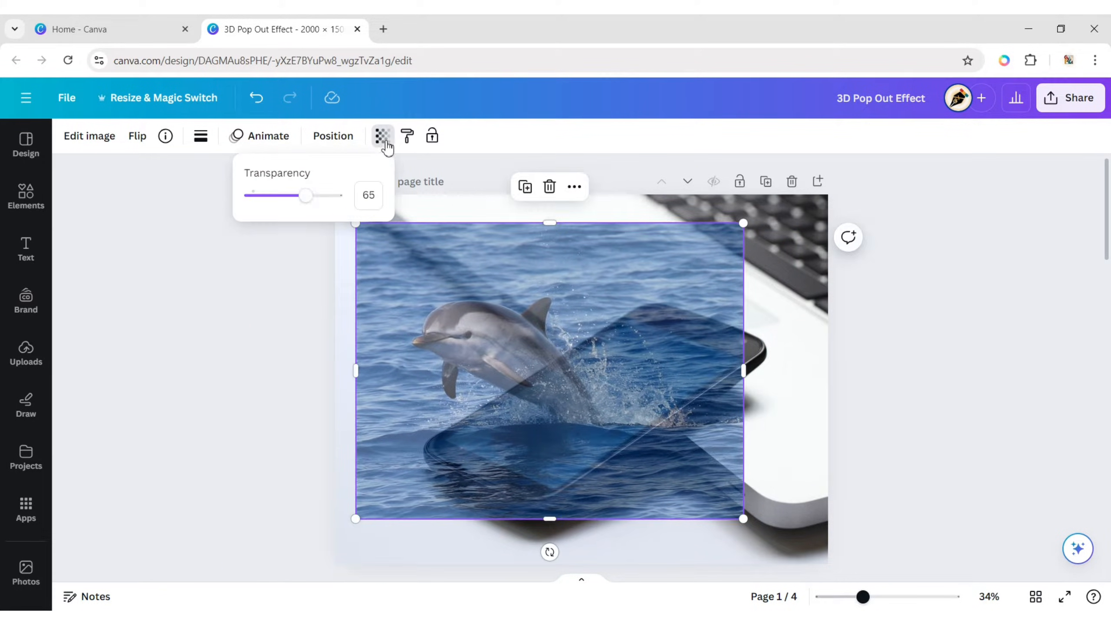
{"action": "left_click_drag", "start_coordinate": [304, 195], "coordinate": [261, 195]}
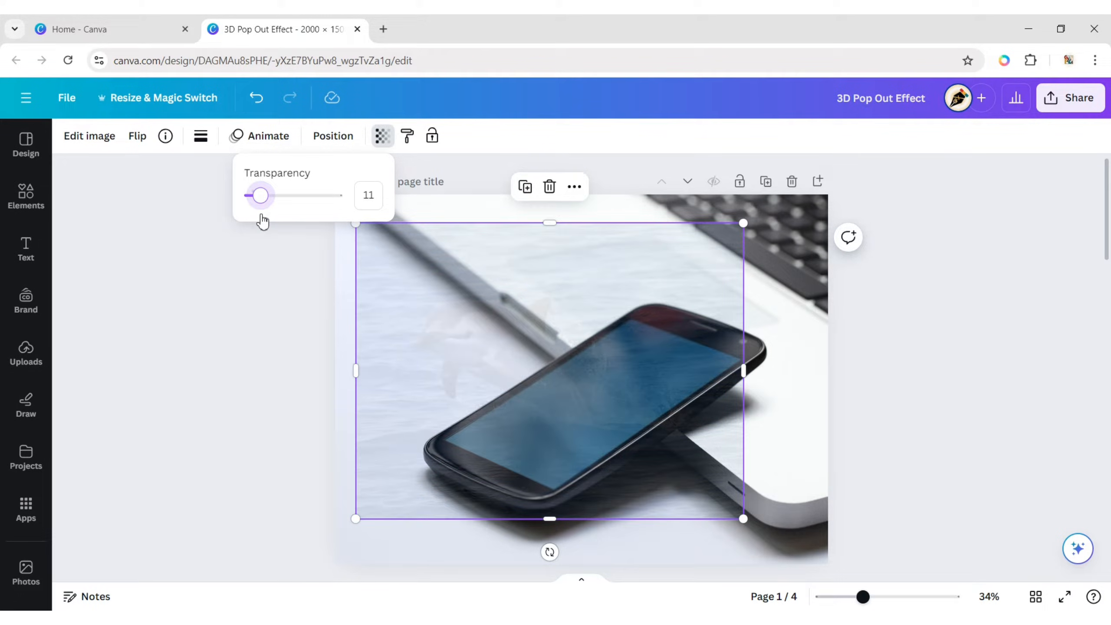
{"action": "left_click", "coordinate": [941, 305]}
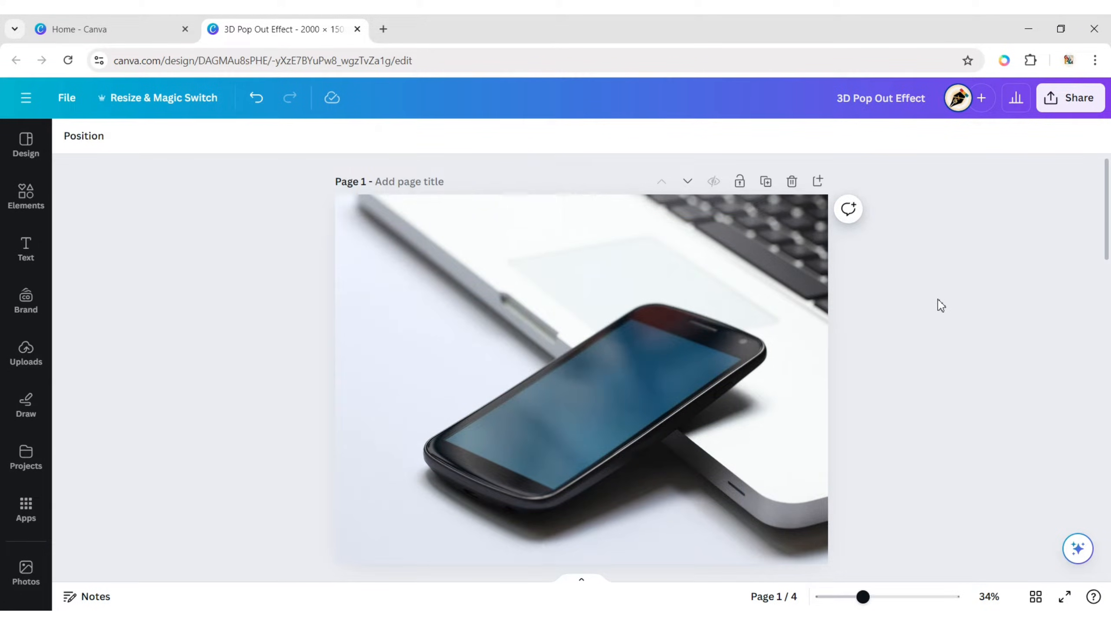
Add a square shape over the phone and pick its colour.
{"action": "left_click", "coordinate": [25, 197]}
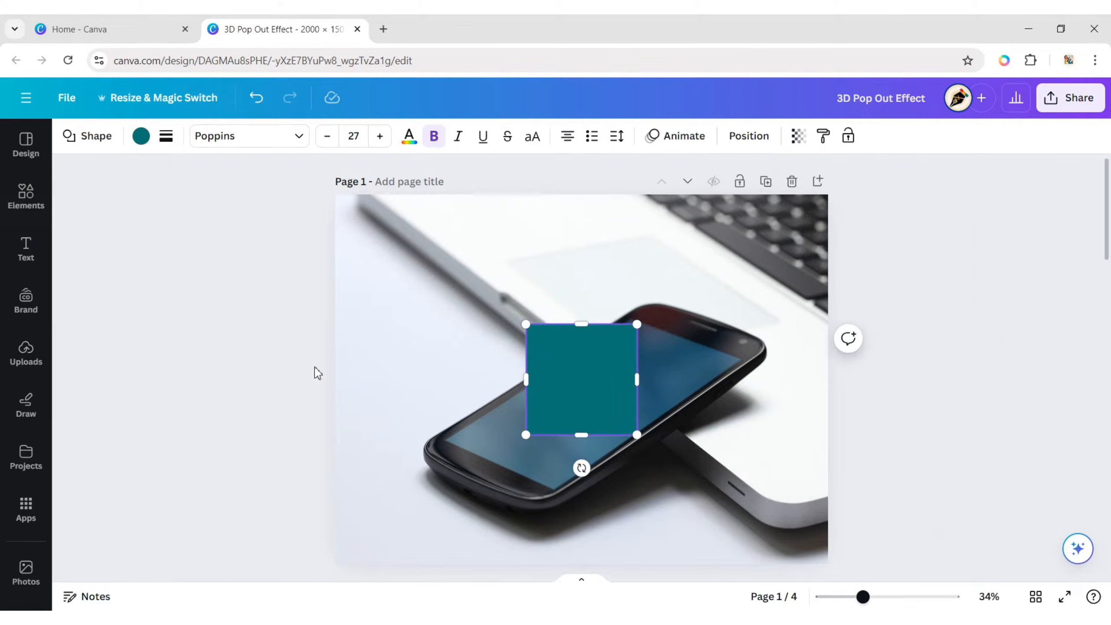
{"action": "left_click", "coordinate": [141, 135]}
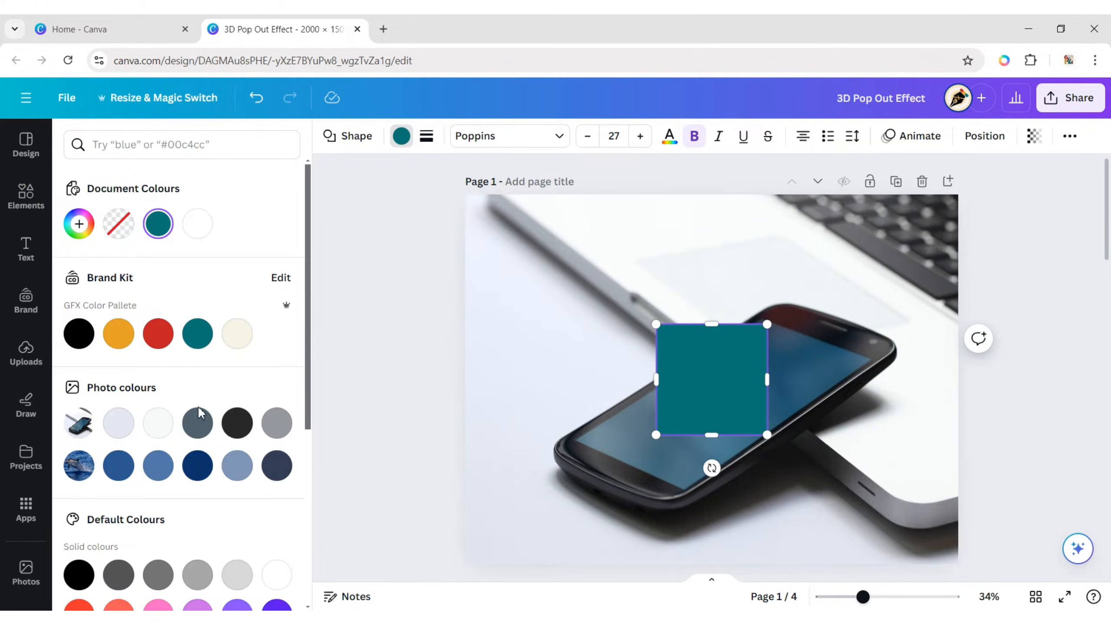
{"action": "left_click", "coordinate": [197, 224]}
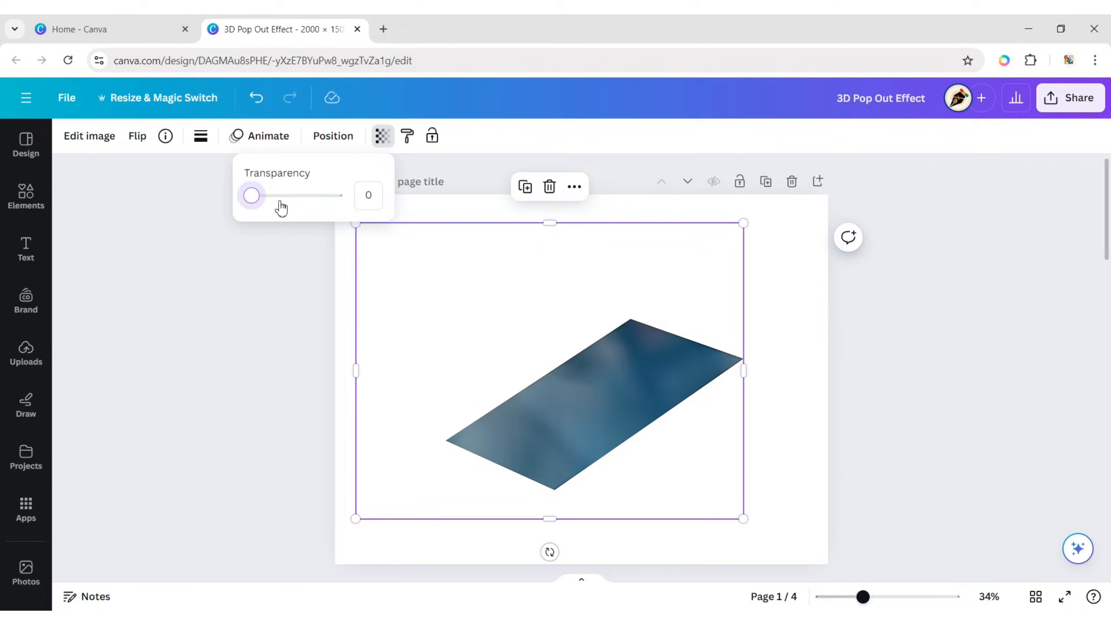
Download the screen-shaped dolphin design as a PNG via Share > Download and dismiss the notice.
{"action": "left_click", "coordinate": [952, 365]}
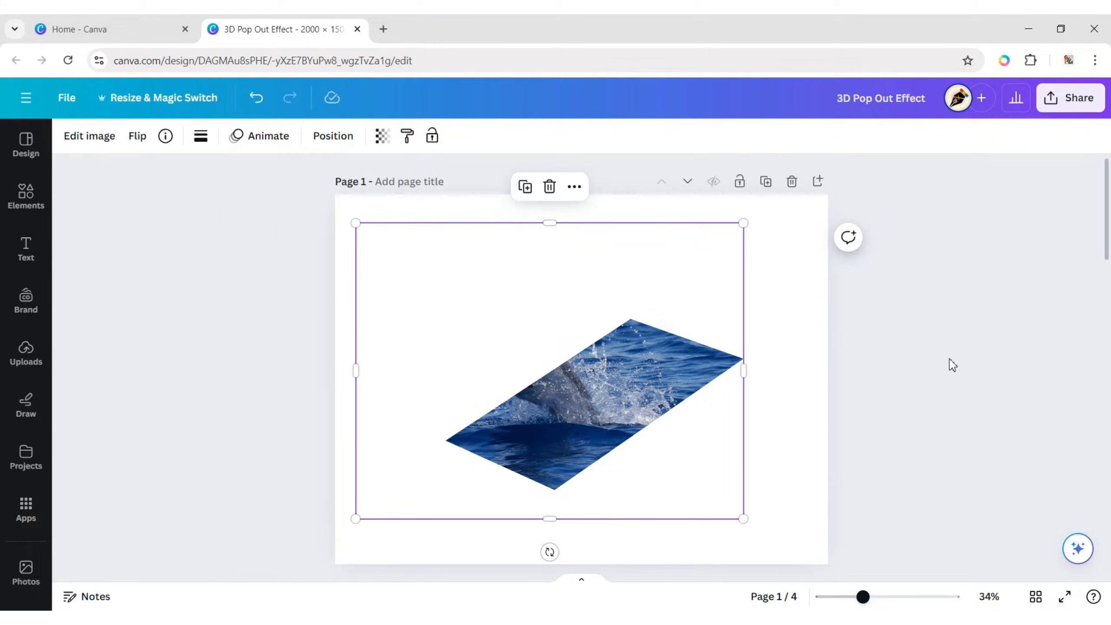
{"action": "left_click", "coordinate": [1070, 98]}
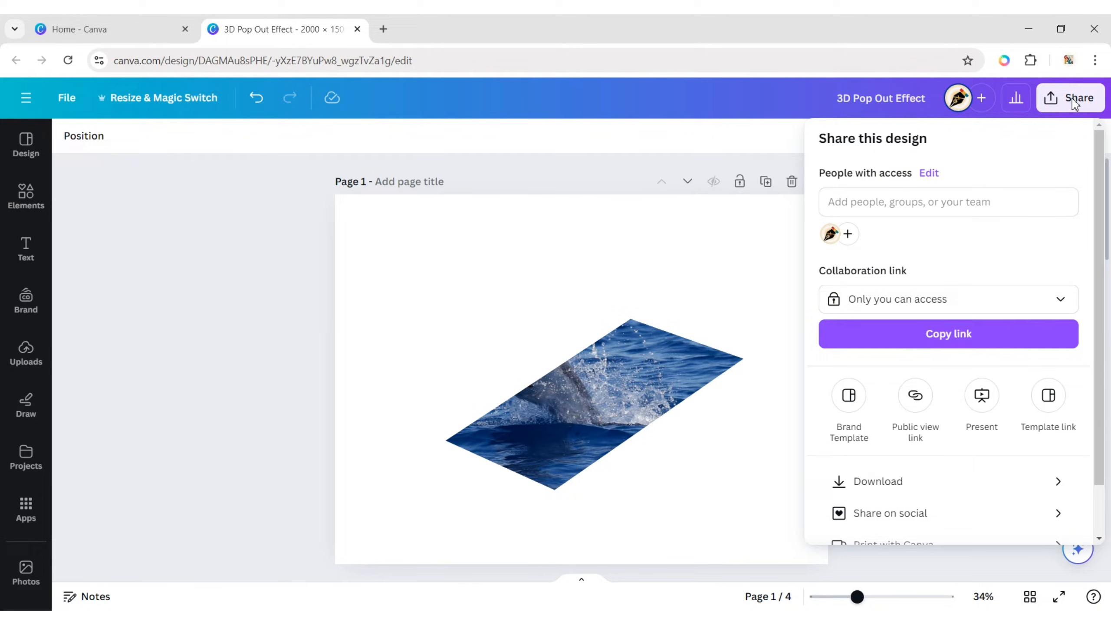
{"action": "left_click", "coordinate": [878, 481]}
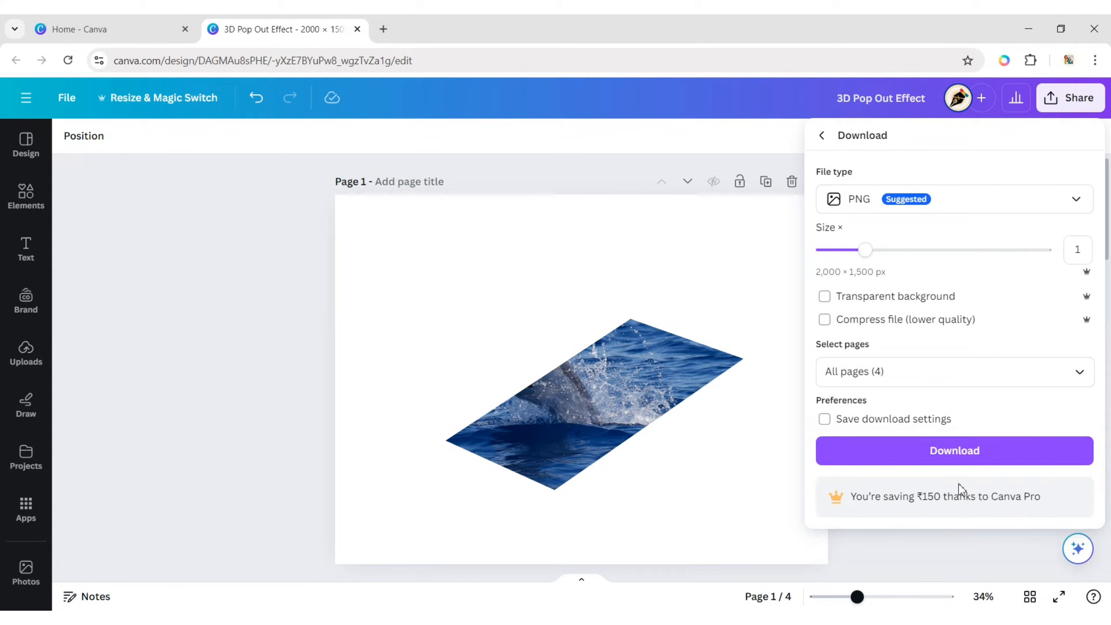
{"action": "left_click", "coordinate": [954, 371]}
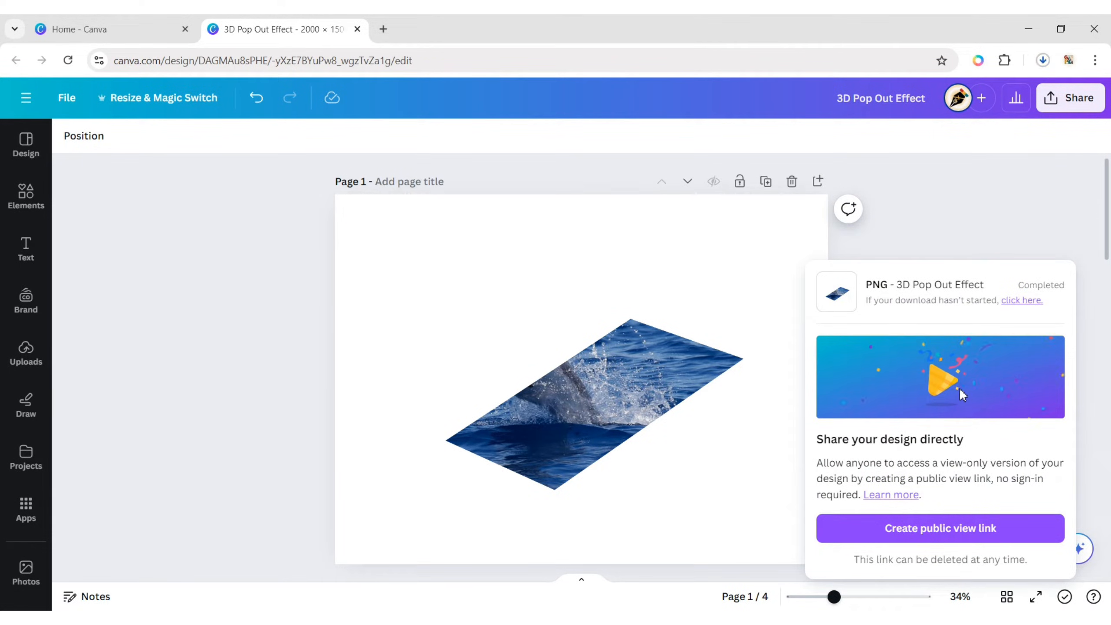
{"action": "left_click", "coordinate": [976, 235]}
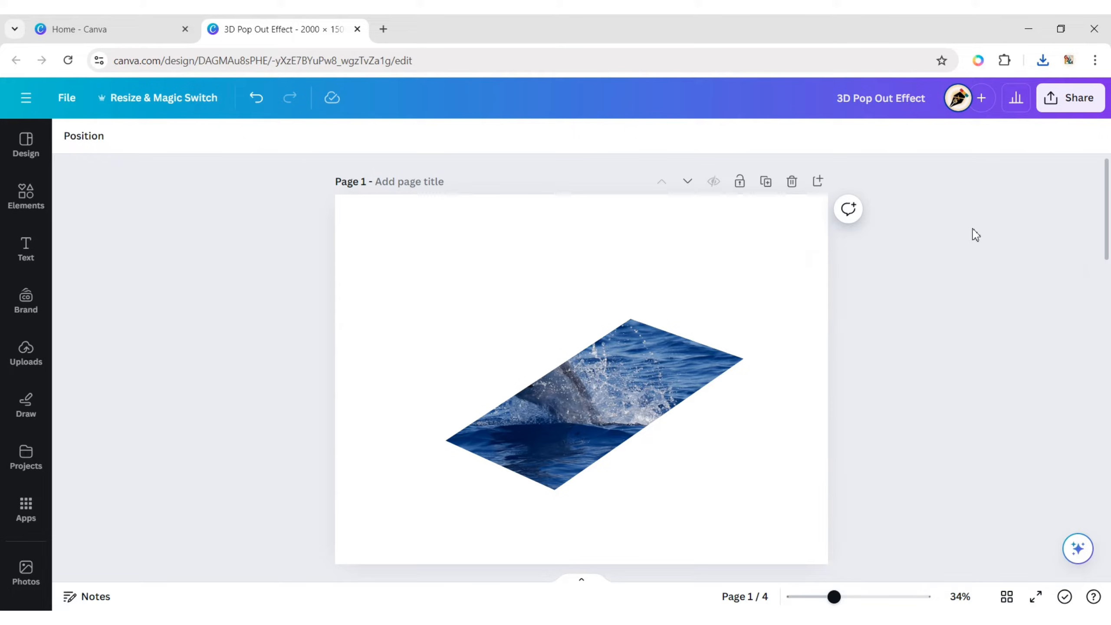
{"action": "left_click", "coordinate": [580, 396]}
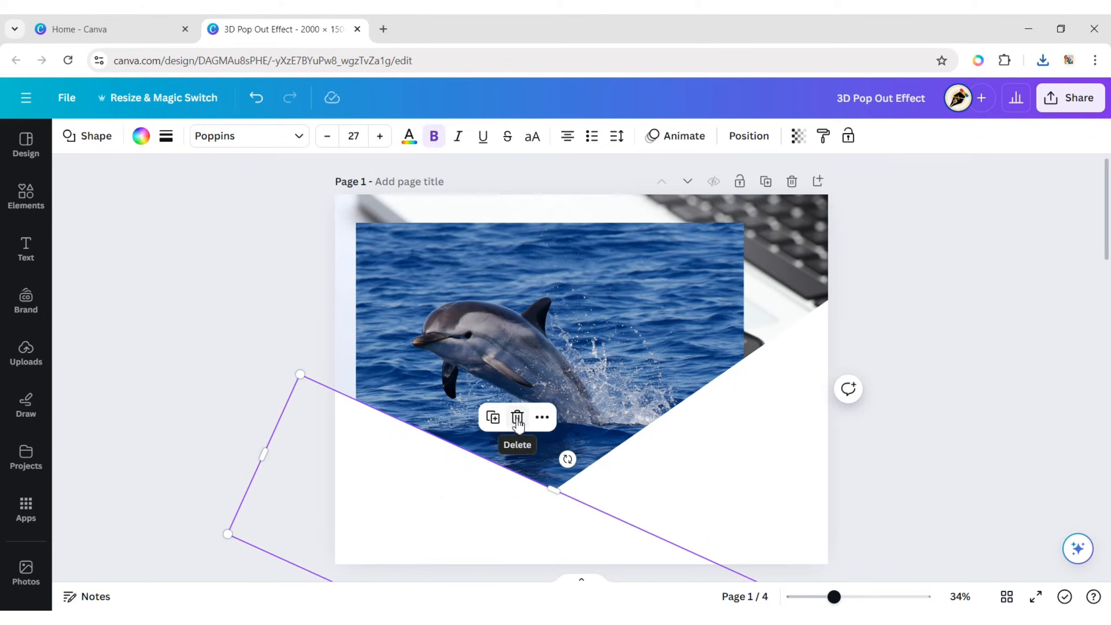
Remove the white shape and upload 3D Pop Out Effect.png into the design's uploads.
{"action": "left_click", "coordinate": [516, 418]}
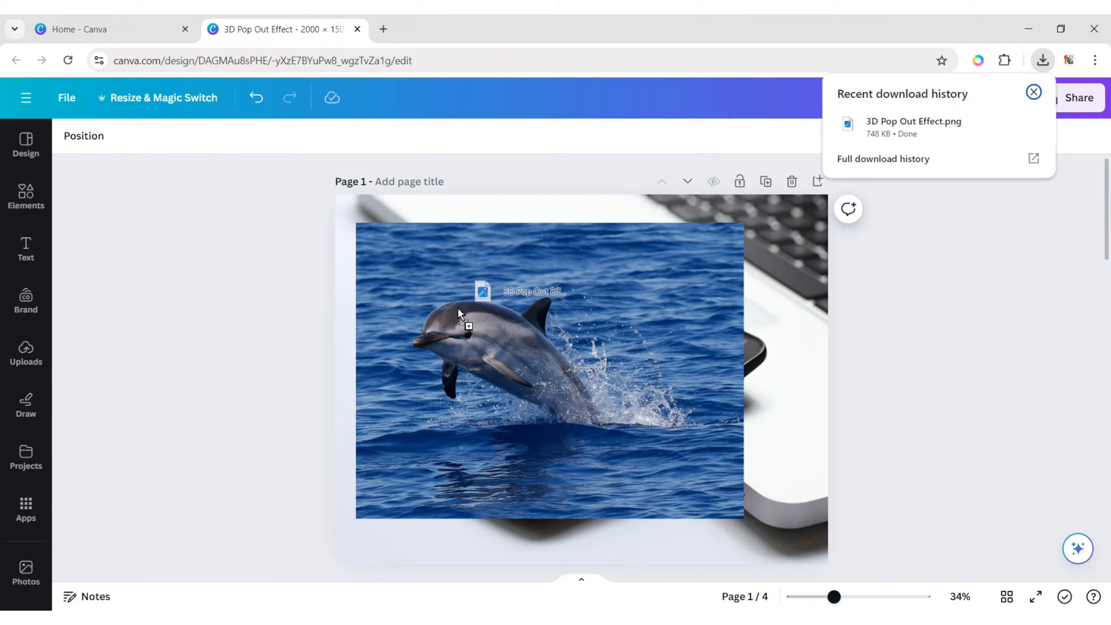
{"action": "left_click", "coordinate": [26, 354]}
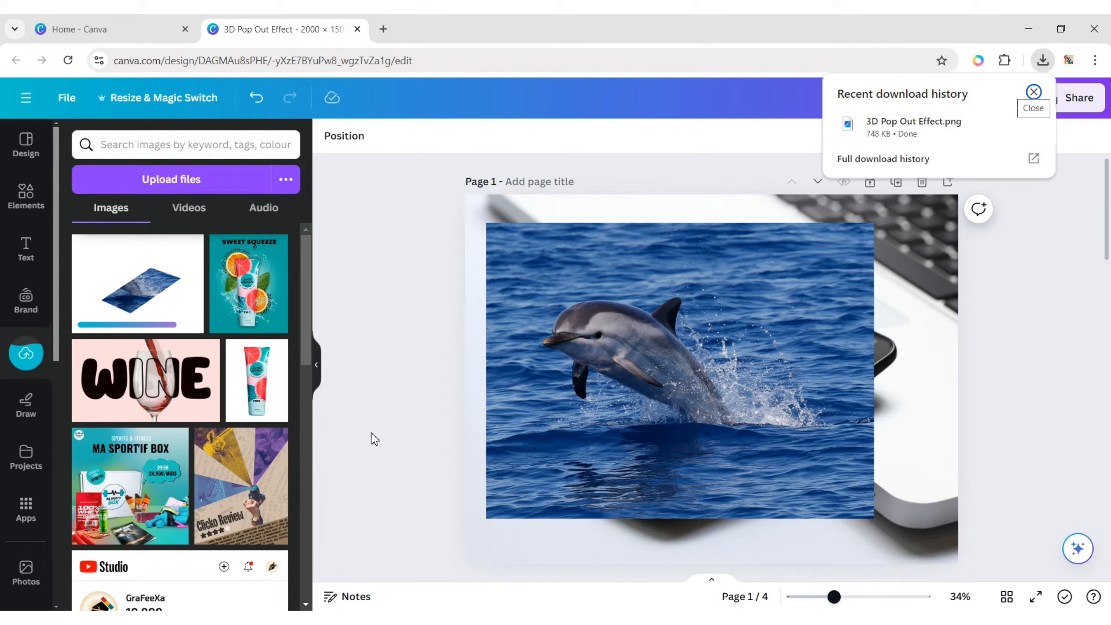
{"action": "mouse_move", "coordinate": [396, 306]}
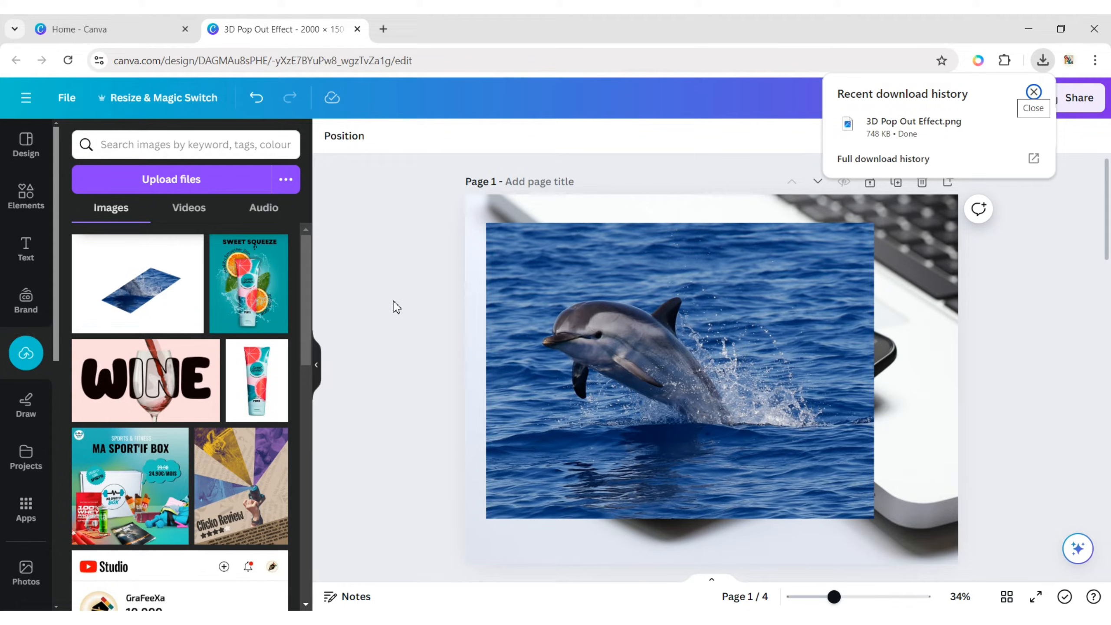
{"action": "left_click", "coordinate": [1033, 92]}
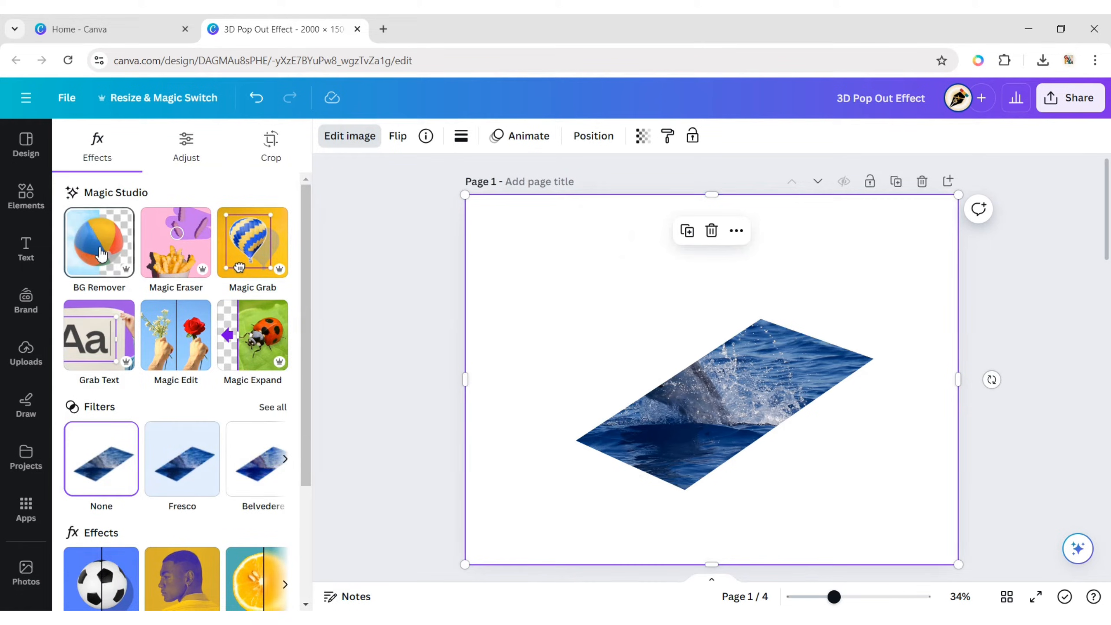
Remove the dolphin photo's background with BG Remover so it leaps out of the screen.
{"action": "left_click", "coordinate": [98, 242]}
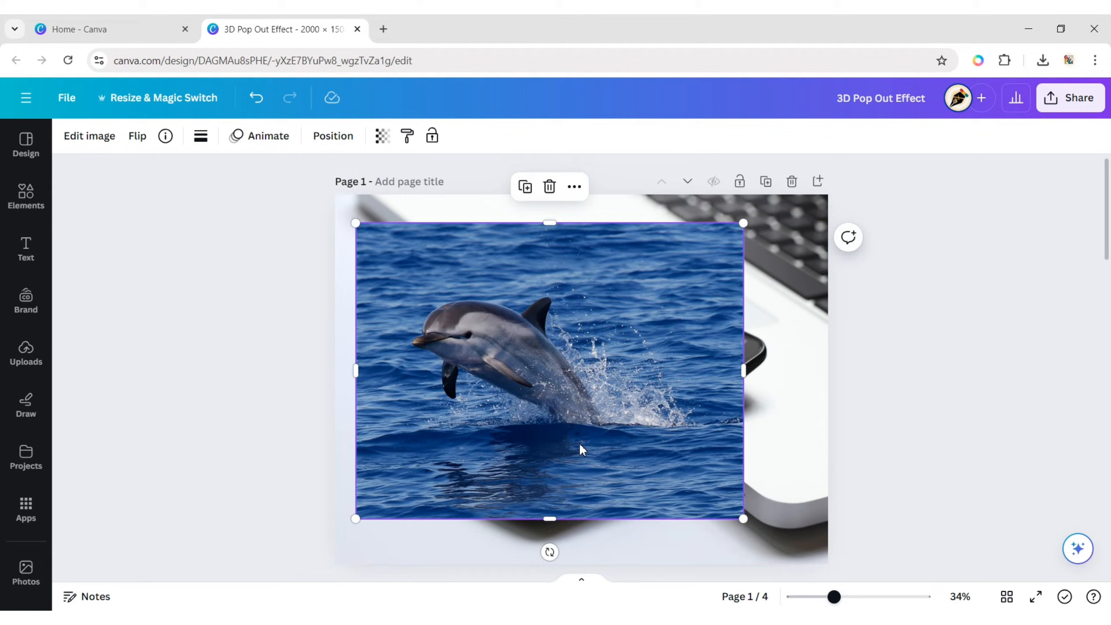
{"action": "left_click", "coordinate": [88, 135]}
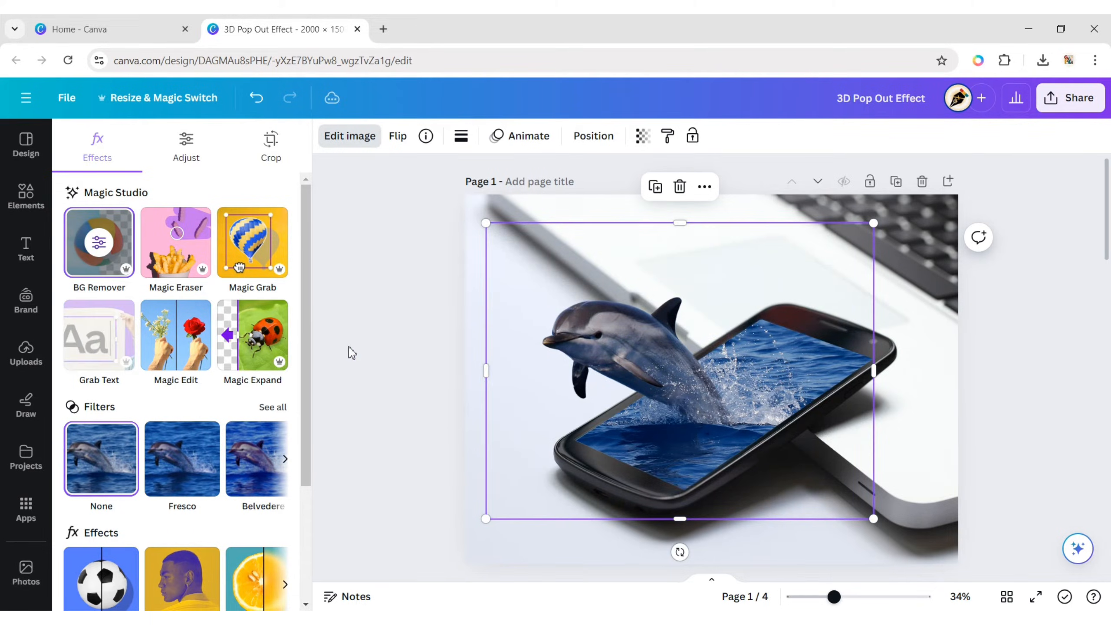
{"action": "left_click", "coordinate": [991, 406]}
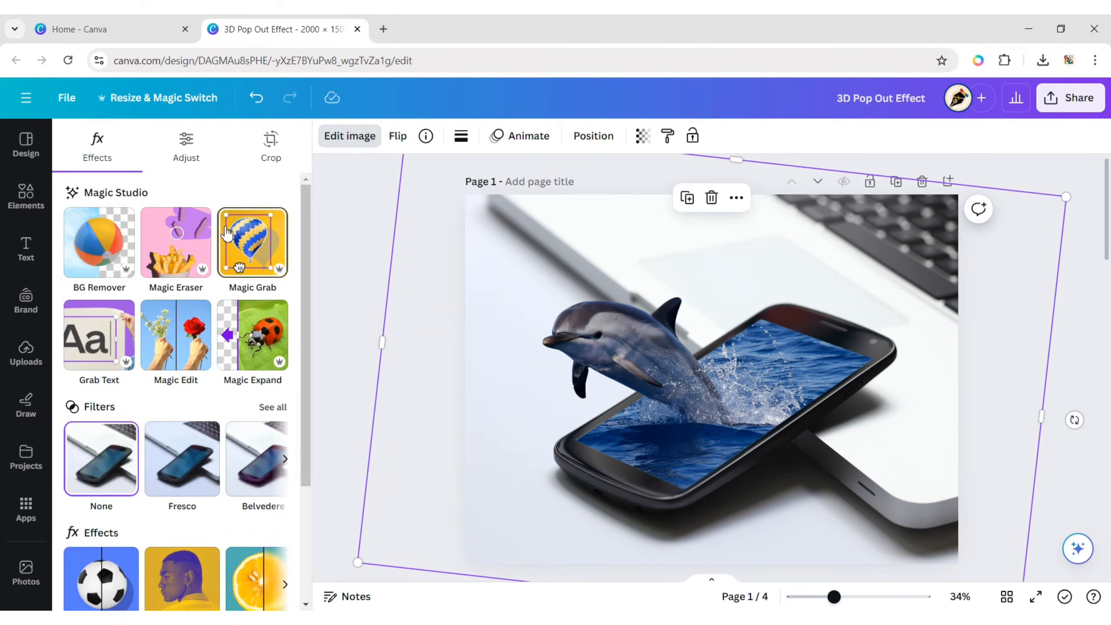
Magic Grab the phone from the laptop photo and layer it beneath the dolphin.
{"action": "left_click", "coordinate": [252, 243]}
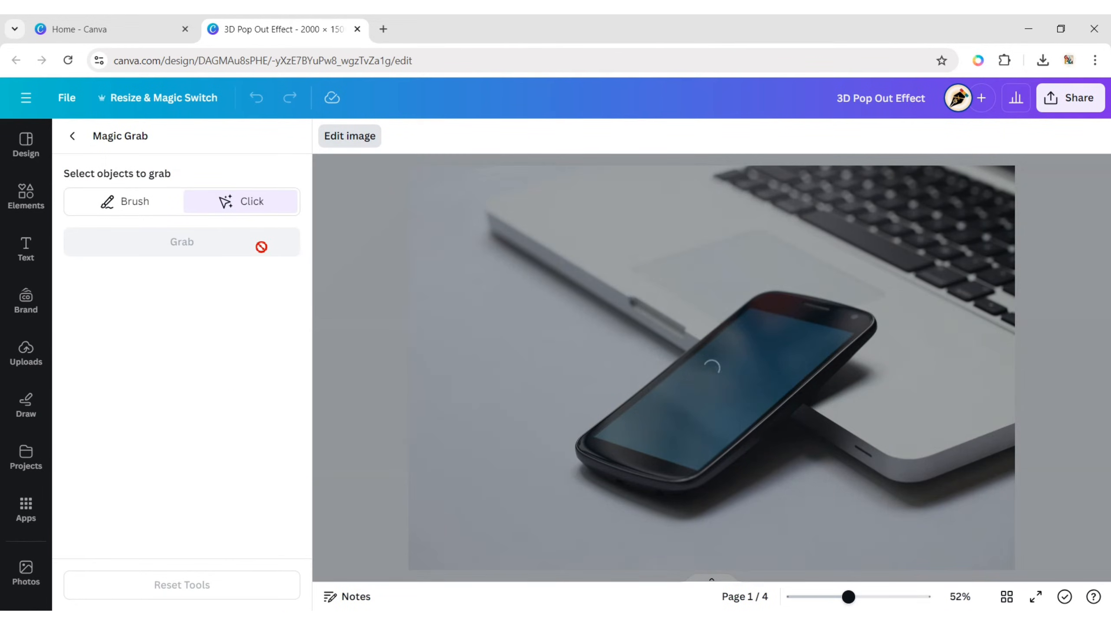
{"action": "left_click", "coordinate": [708, 390]}
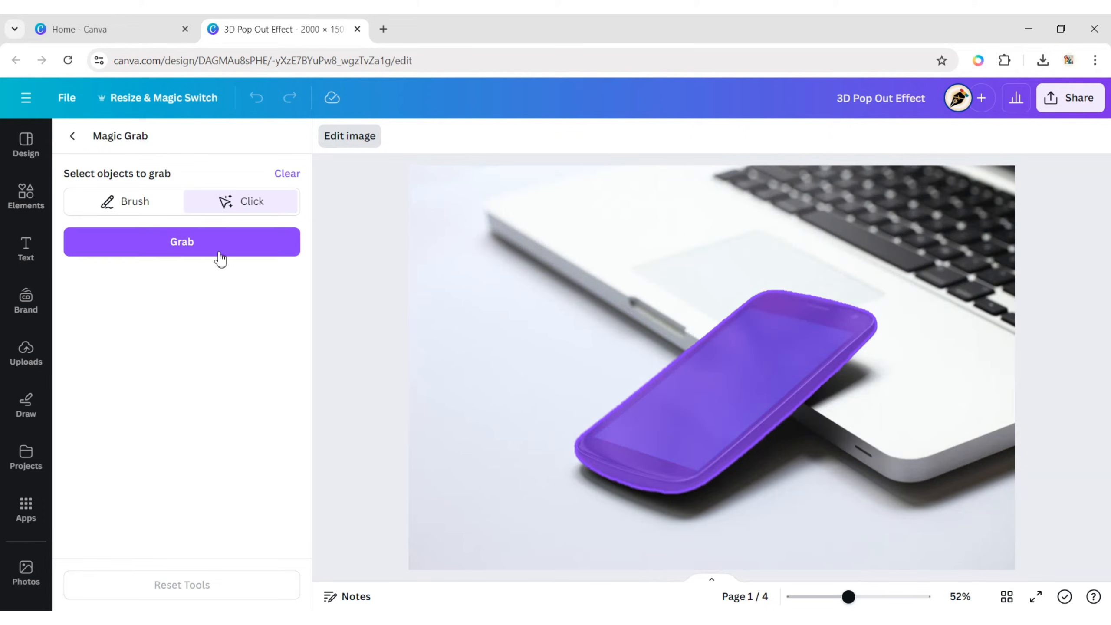
{"action": "left_click", "coordinate": [181, 241]}
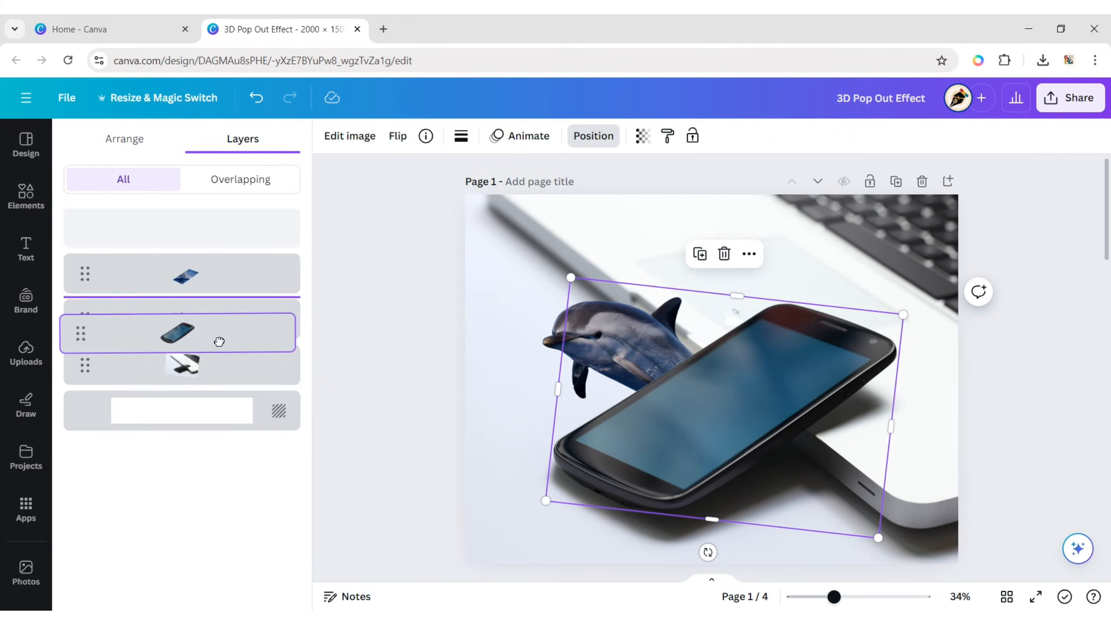
{"action": "left_click", "coordinate": [941, 333]}
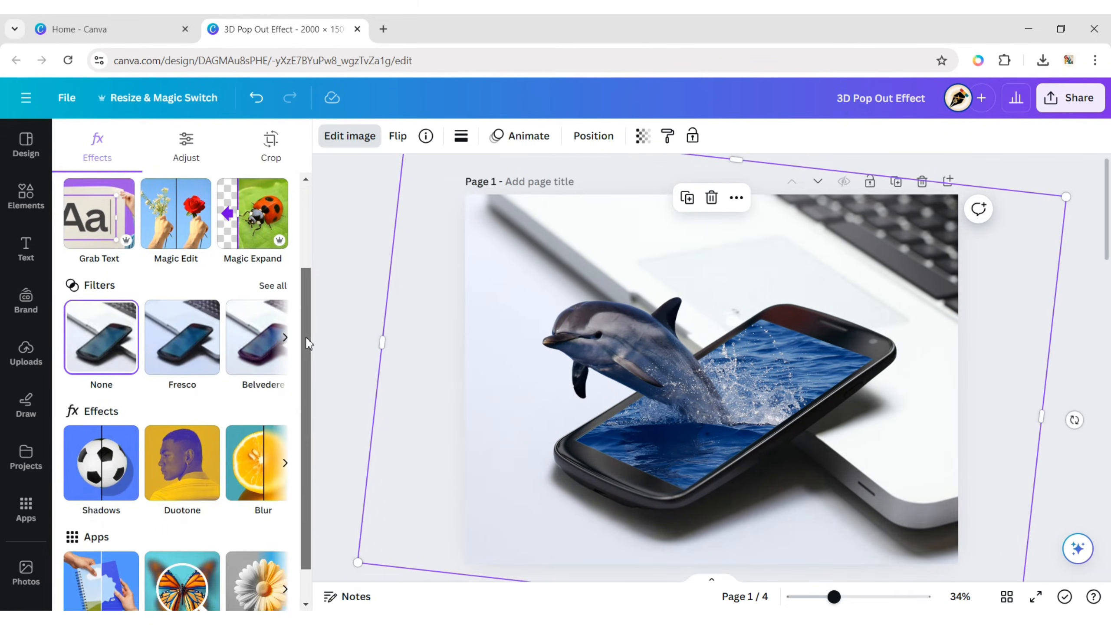
Blur the whole laptop background at intensity 30, then start a custom duotone on it.
{"action": "left_click", "coordinate": [263, 462]}
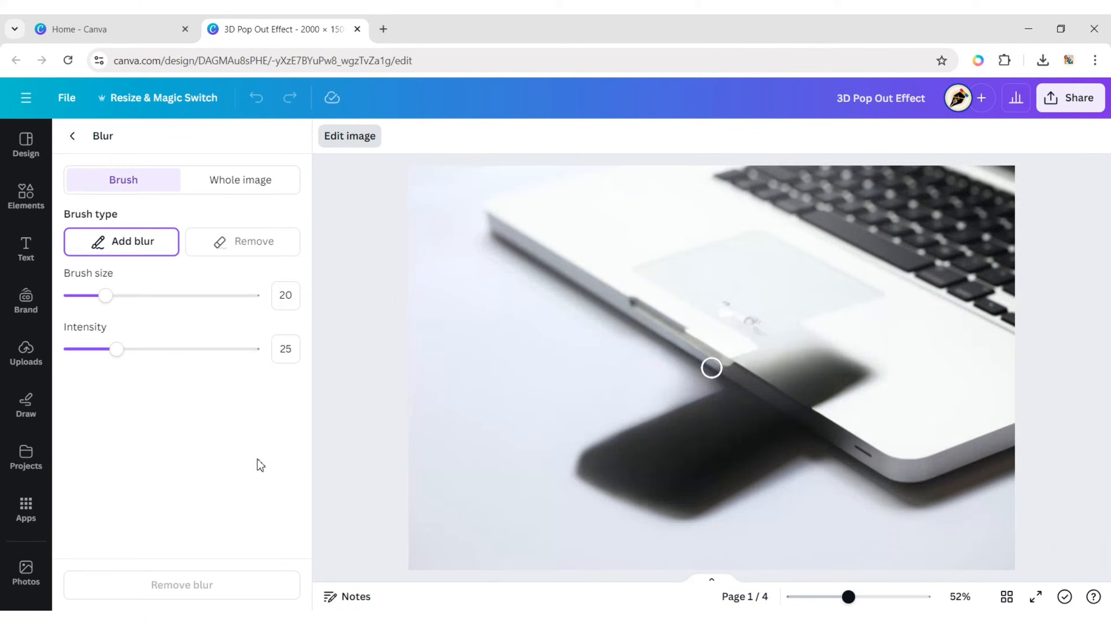
{"action": "left_click", "coordinate": [239, 180]}
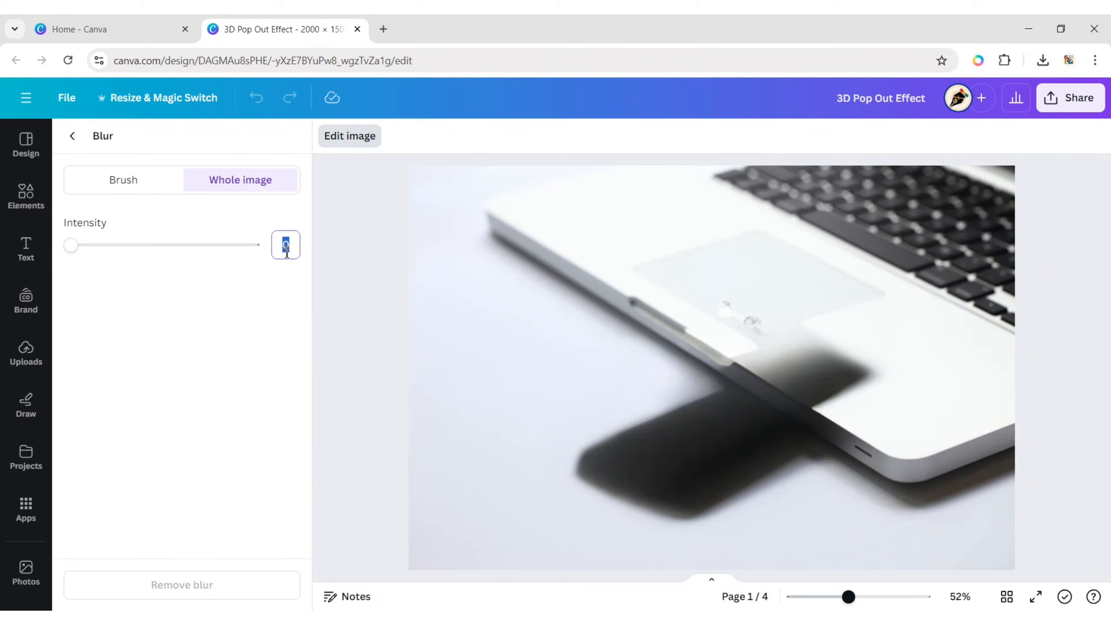
{"action": "type", "text": "30"}
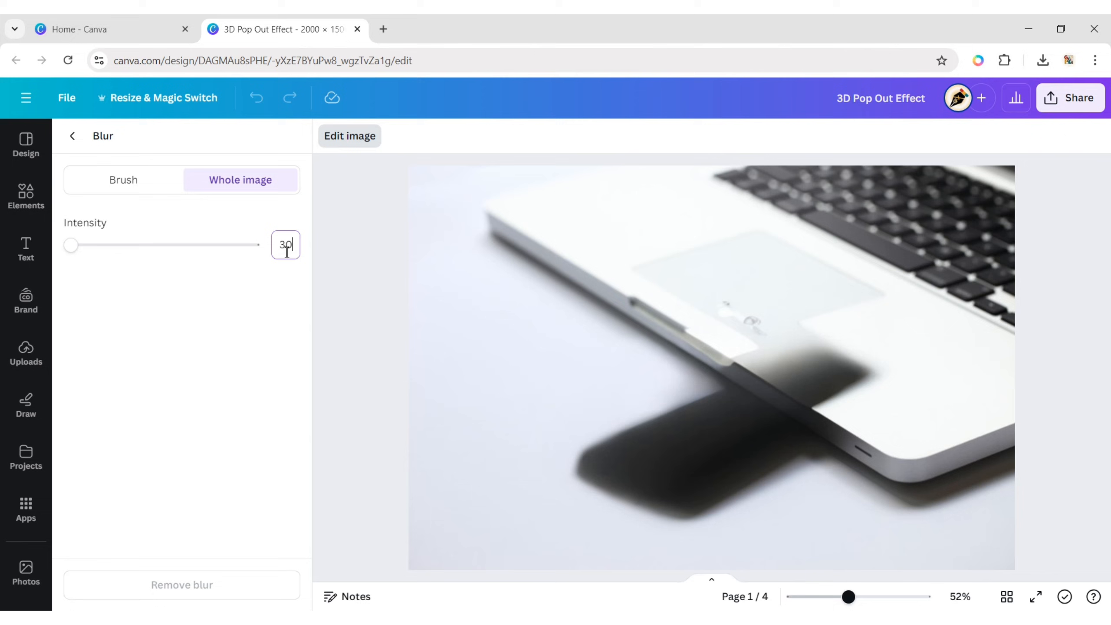
{"action": "left_click", "coordinate": [71, 135]}
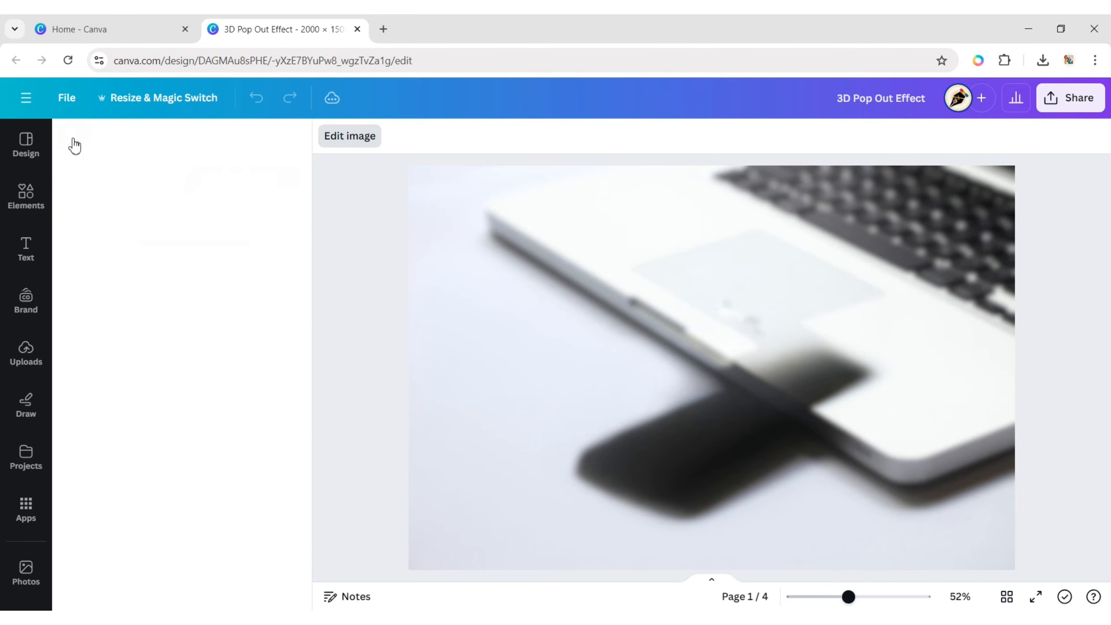
{"action": "left_click", "coordinate": [709, 365]}
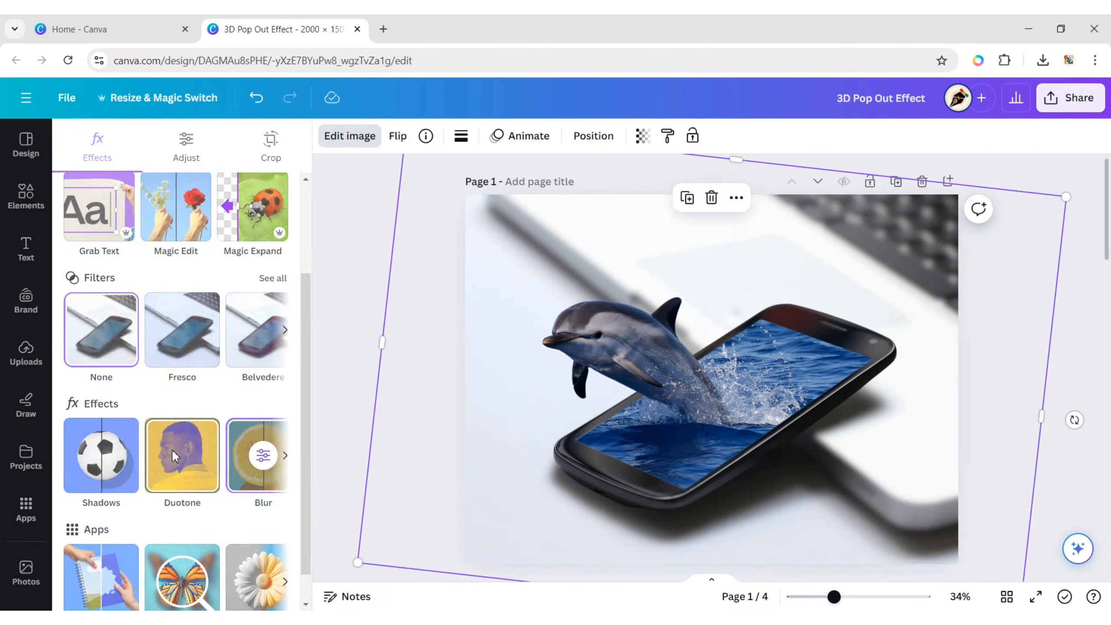
{"action": "left_click", "coordinate": [182, 455]}
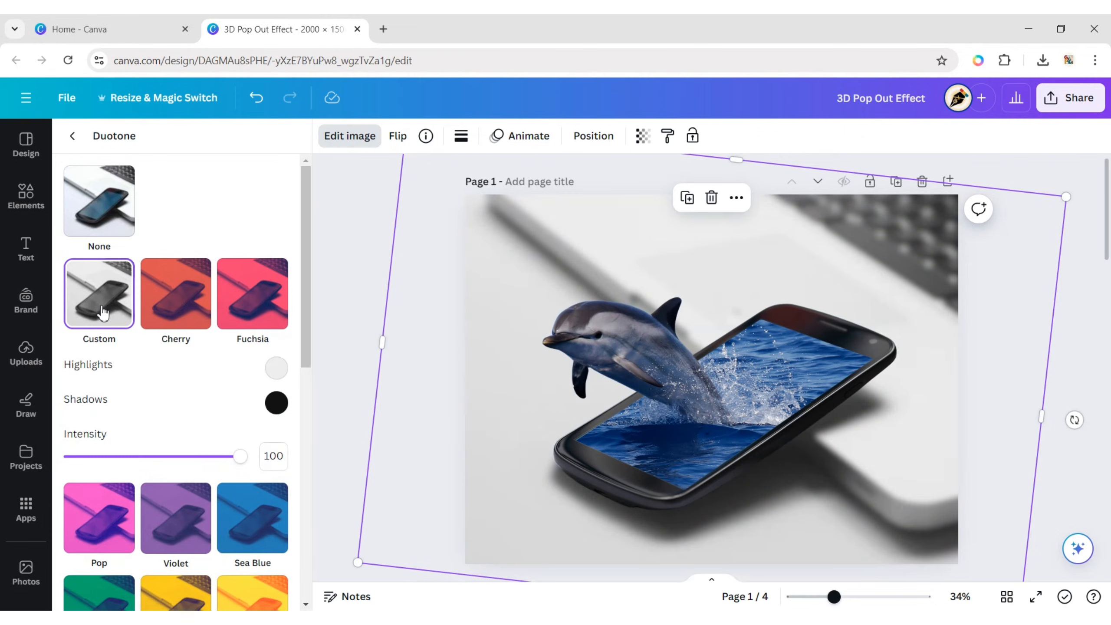